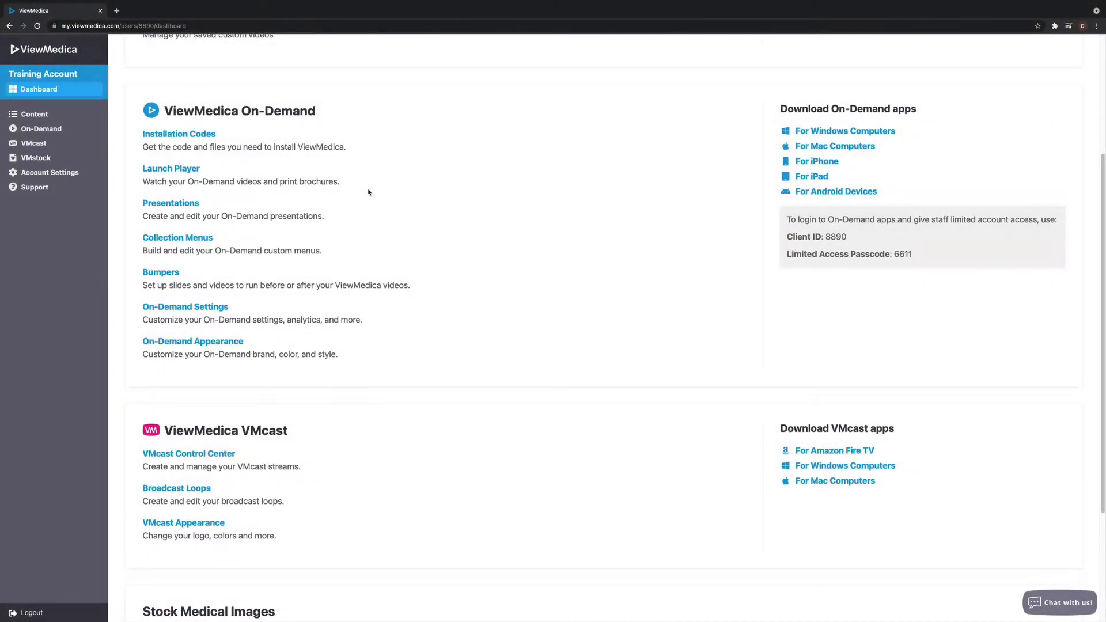
Reach the VMcast Appearance page from the Dashboard's ViewMedica VMcast section
scroll(down, 3)
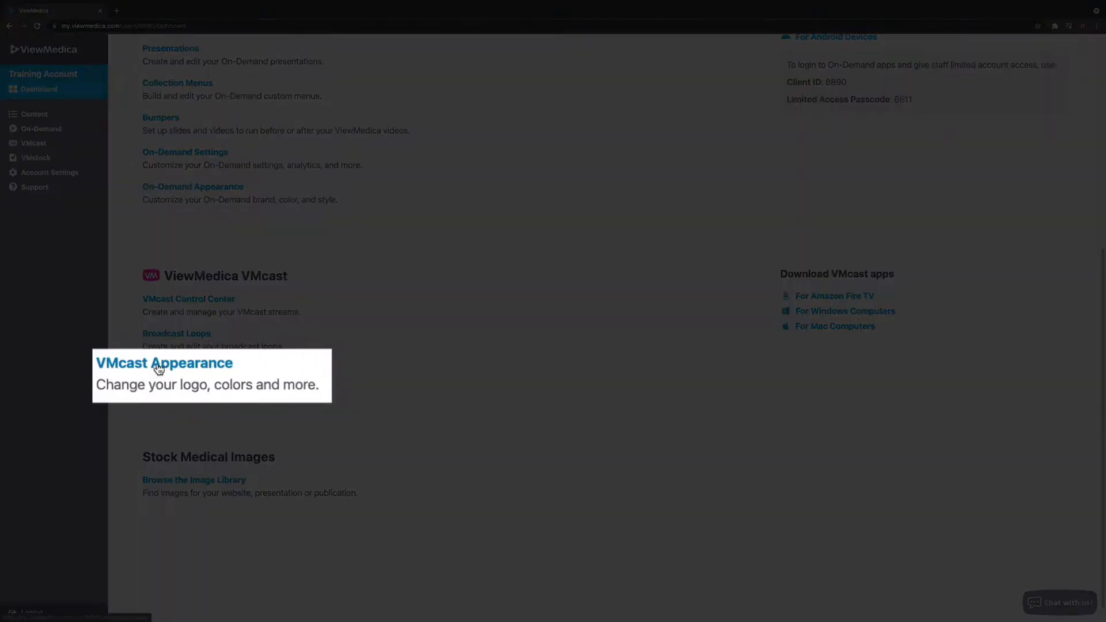
click(164, 363)
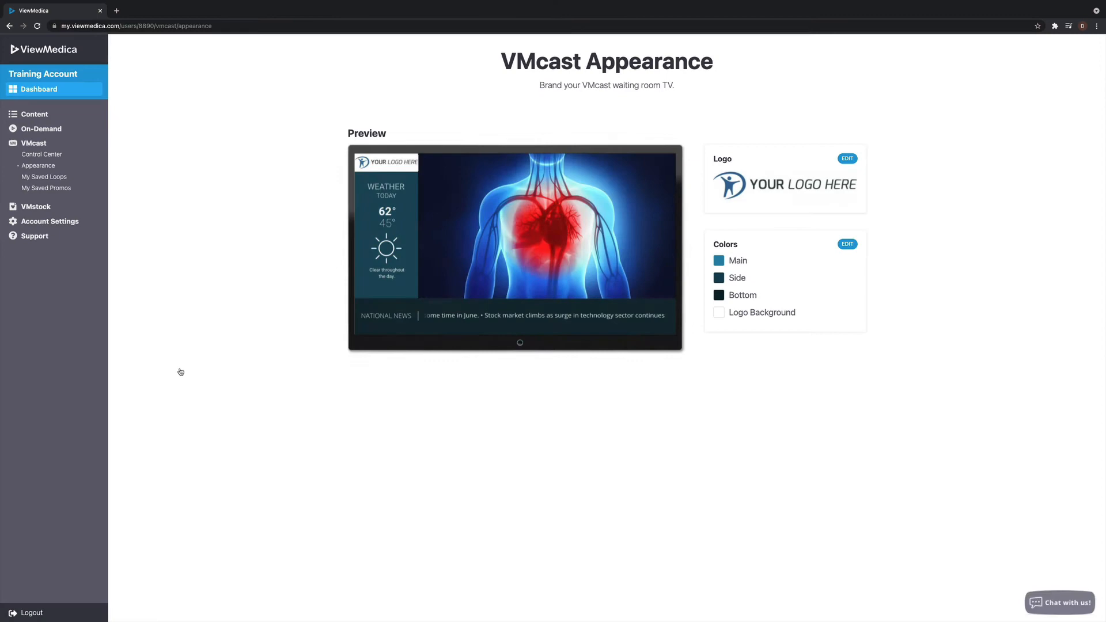
click(846, 244)
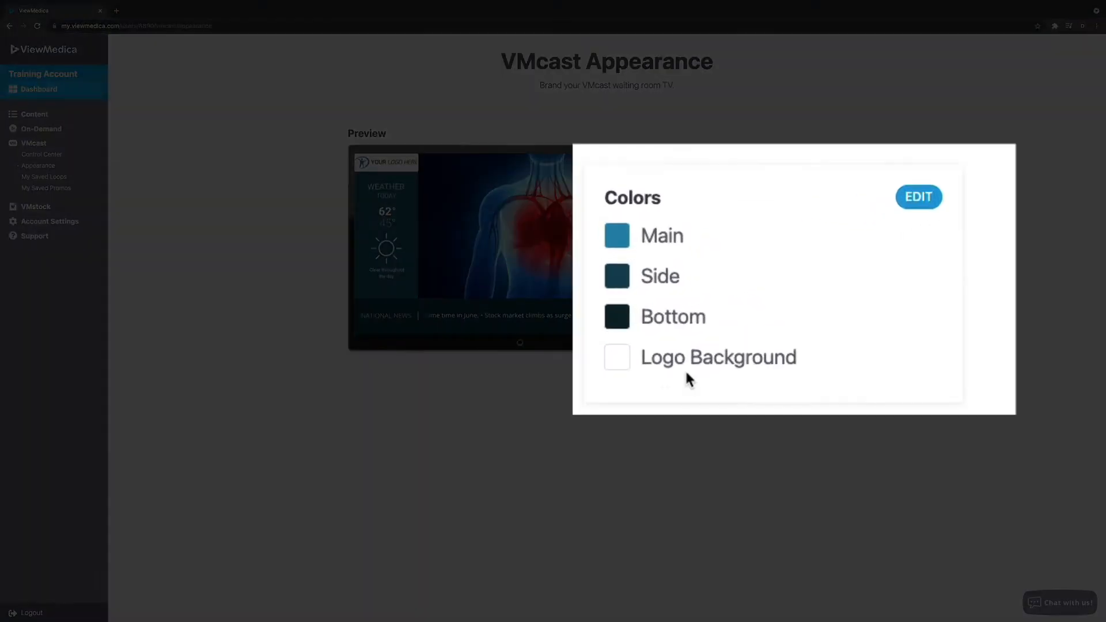
mouse_move(778, 223)
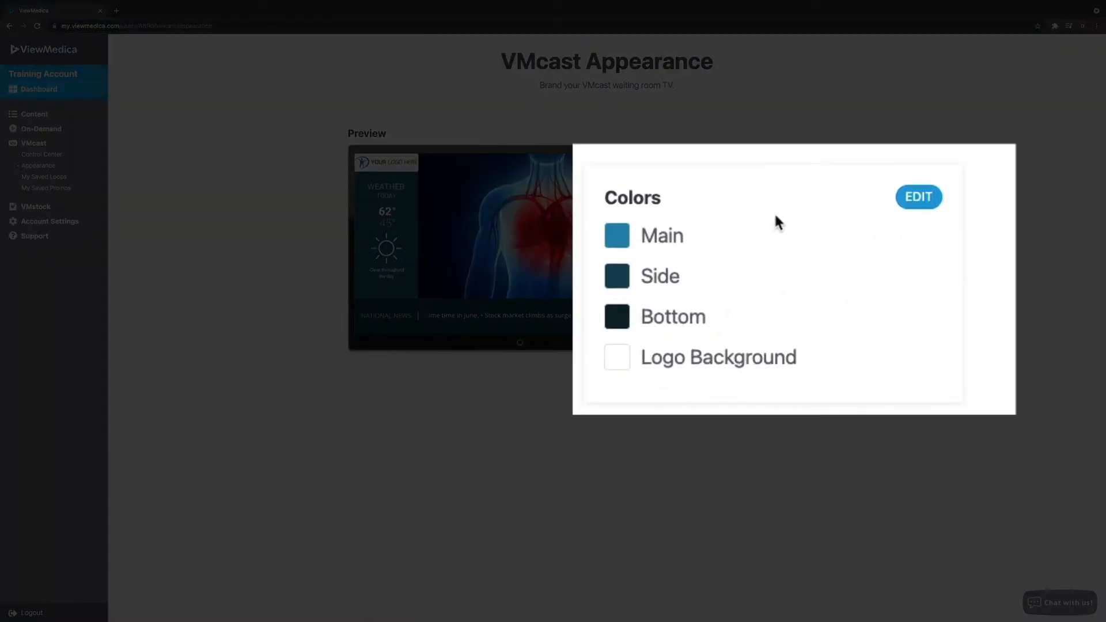
Edit the player colours, trying shades and a dark grey before settling on dark blue preset 305C83
click(918, 197)
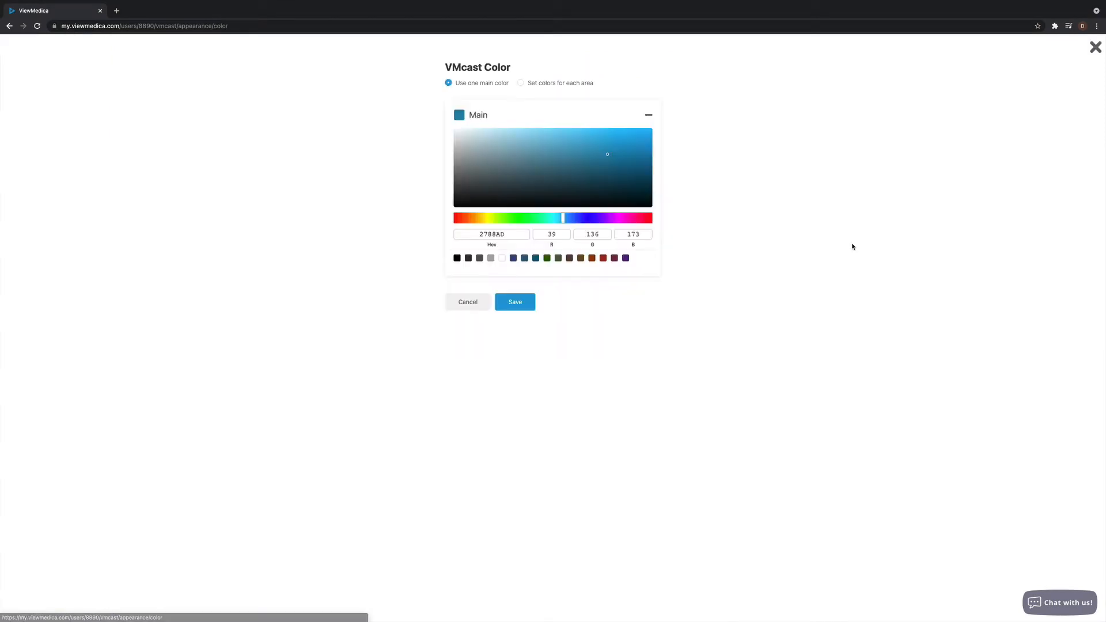
mouse_move(564, 188)
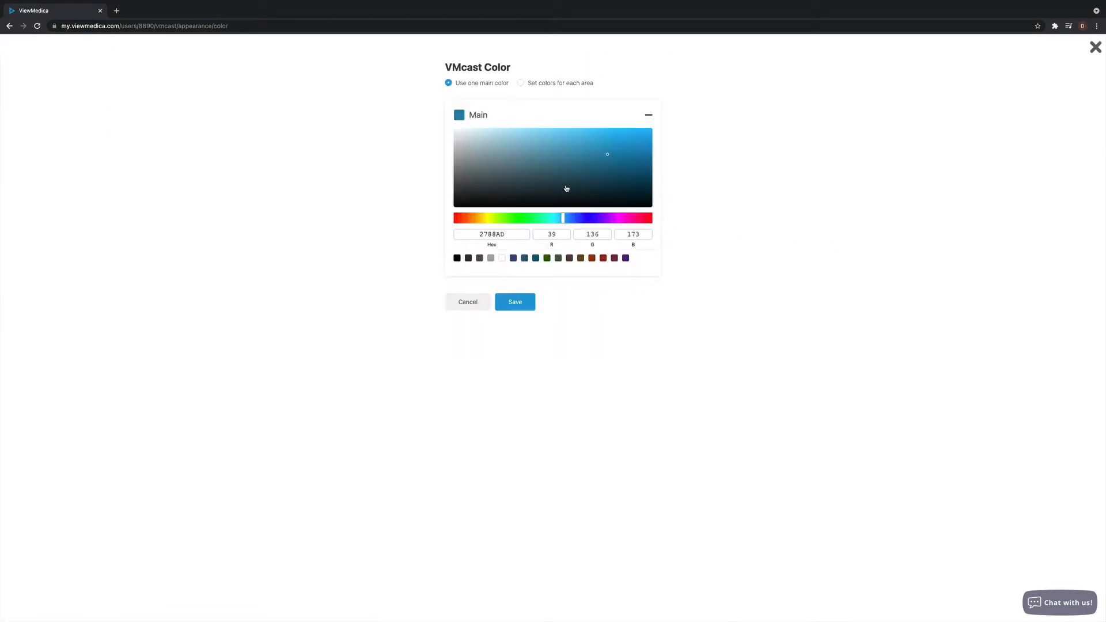
click(510, 190)
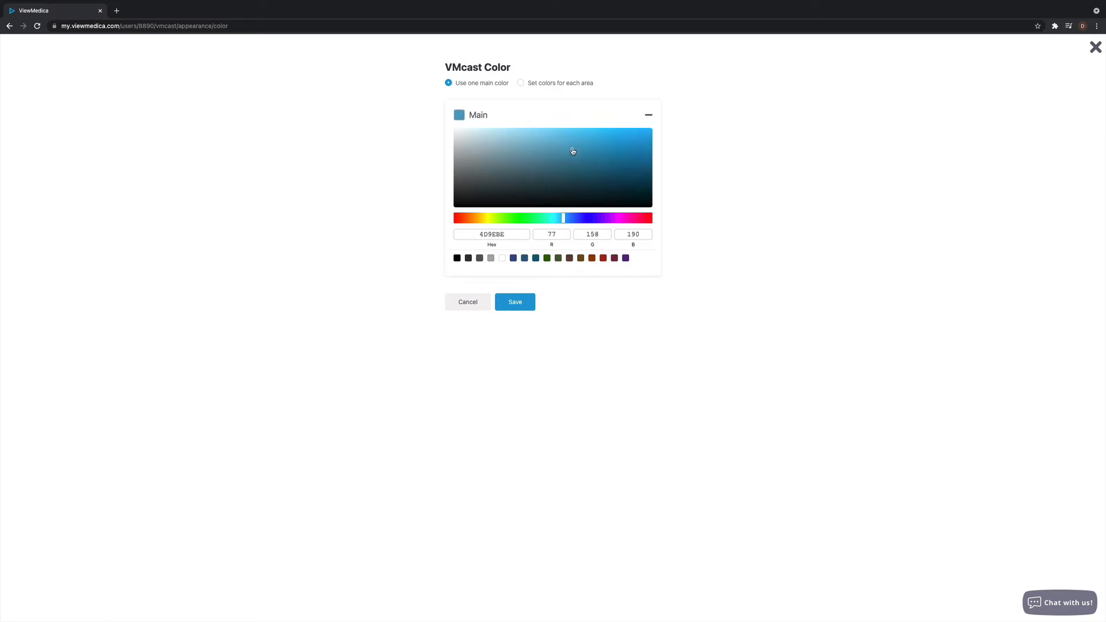
click(491, 234)
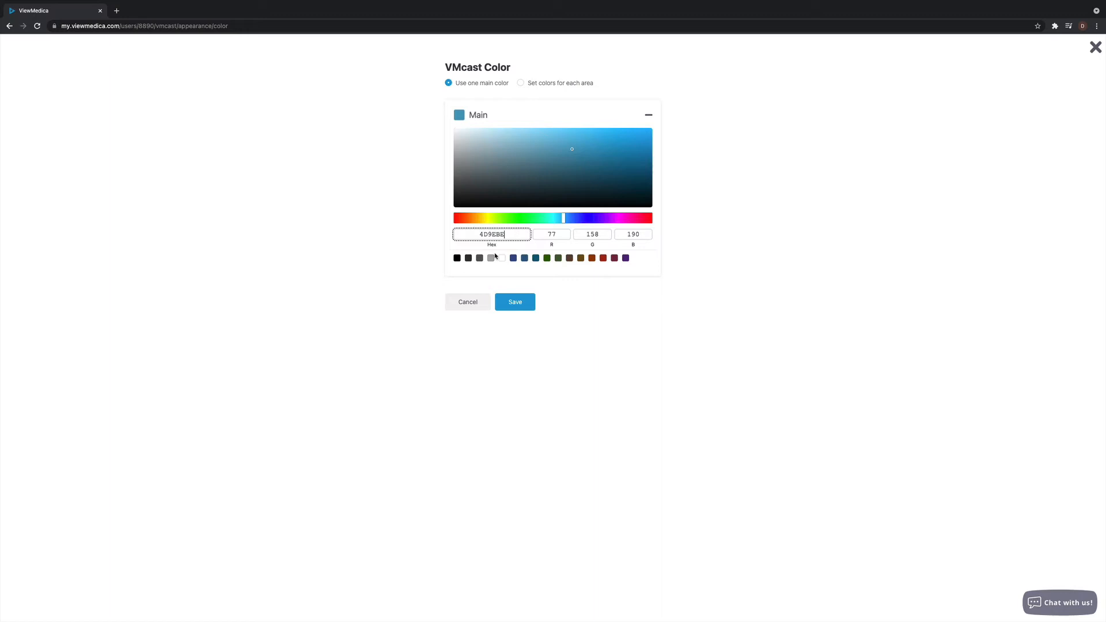
click(479, 257)
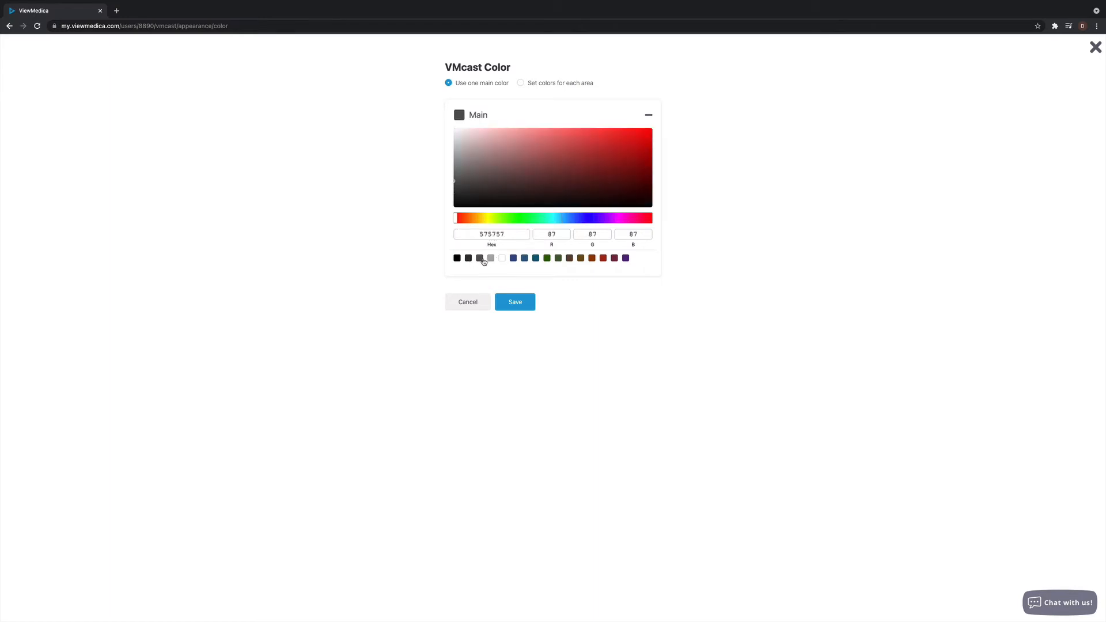
click(523, 258)
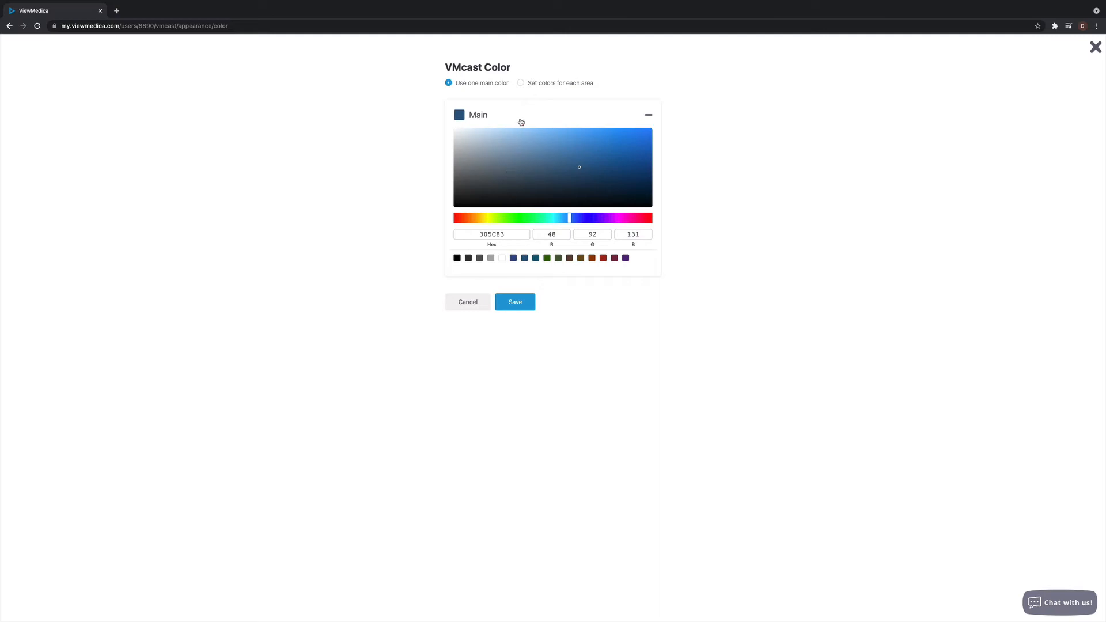
mouse_move(553, 86)
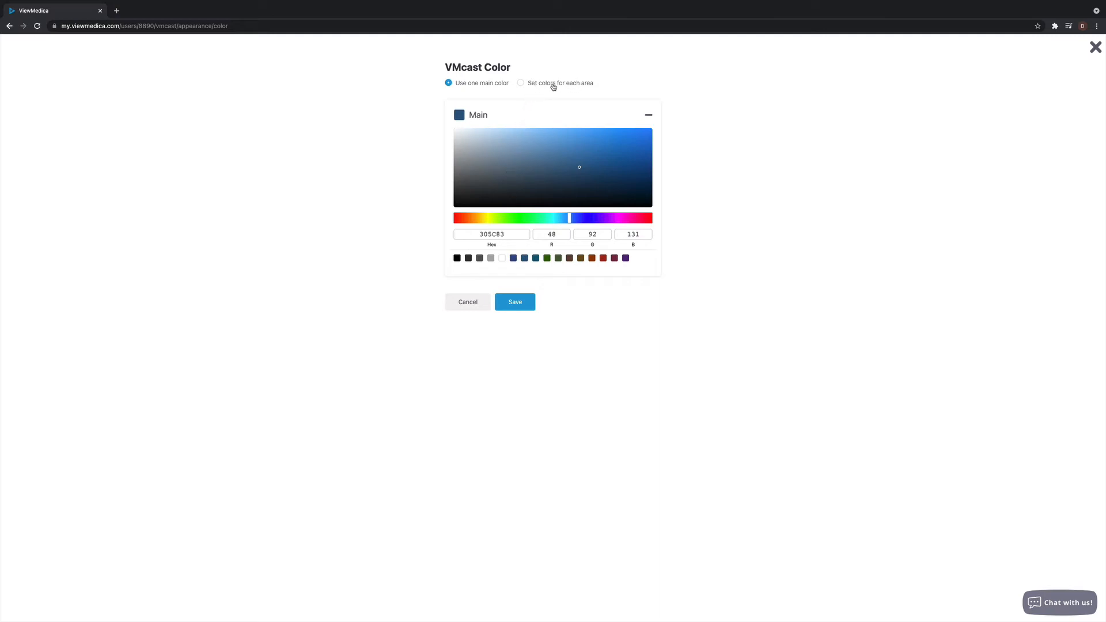
Keep 'Use one main color' after trying per-area colours, and save the dark-blue main colour
click(521, 83)
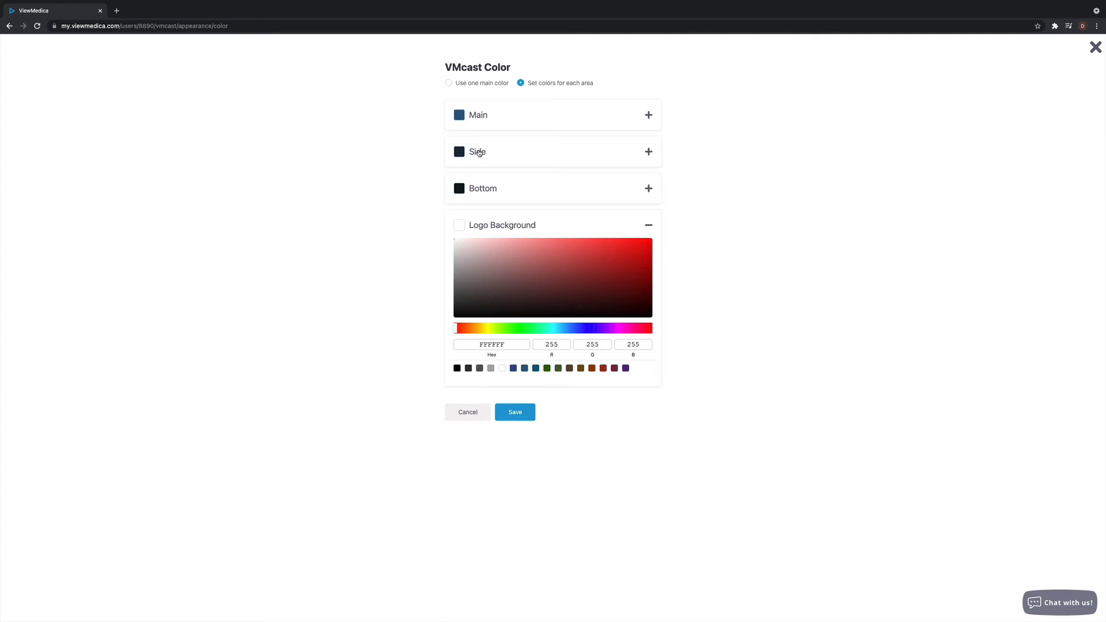
click(448, 82)
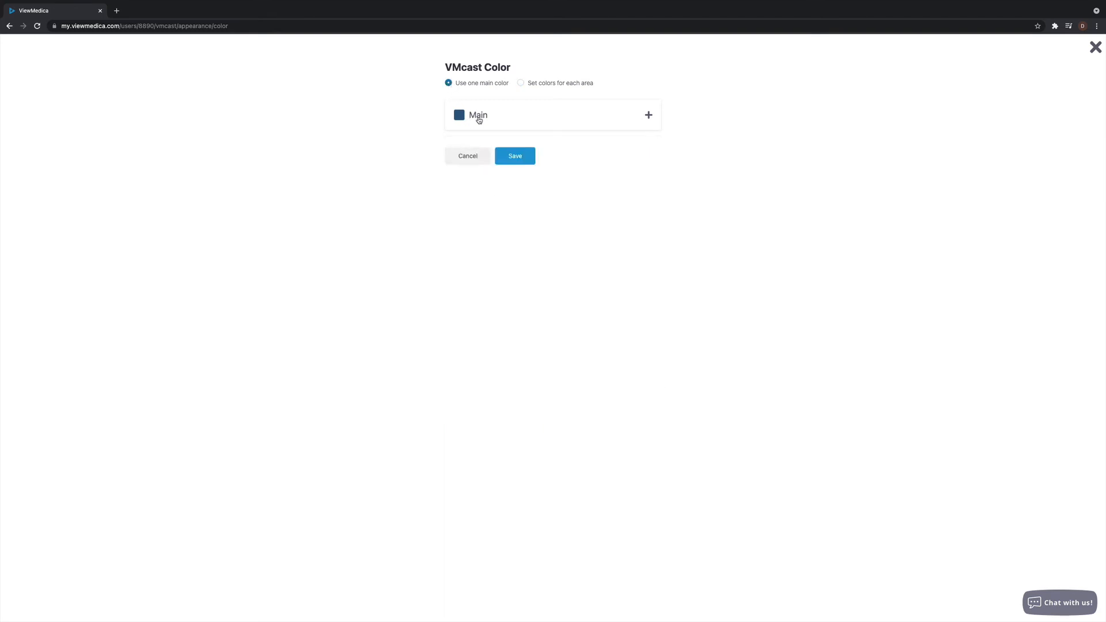
click(514, 156)
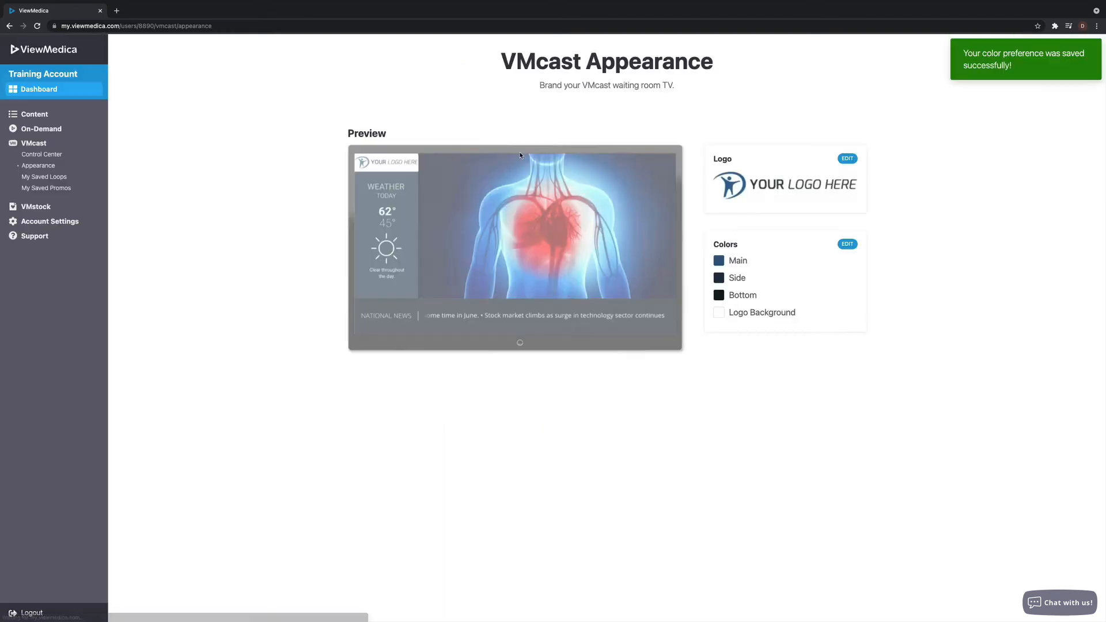